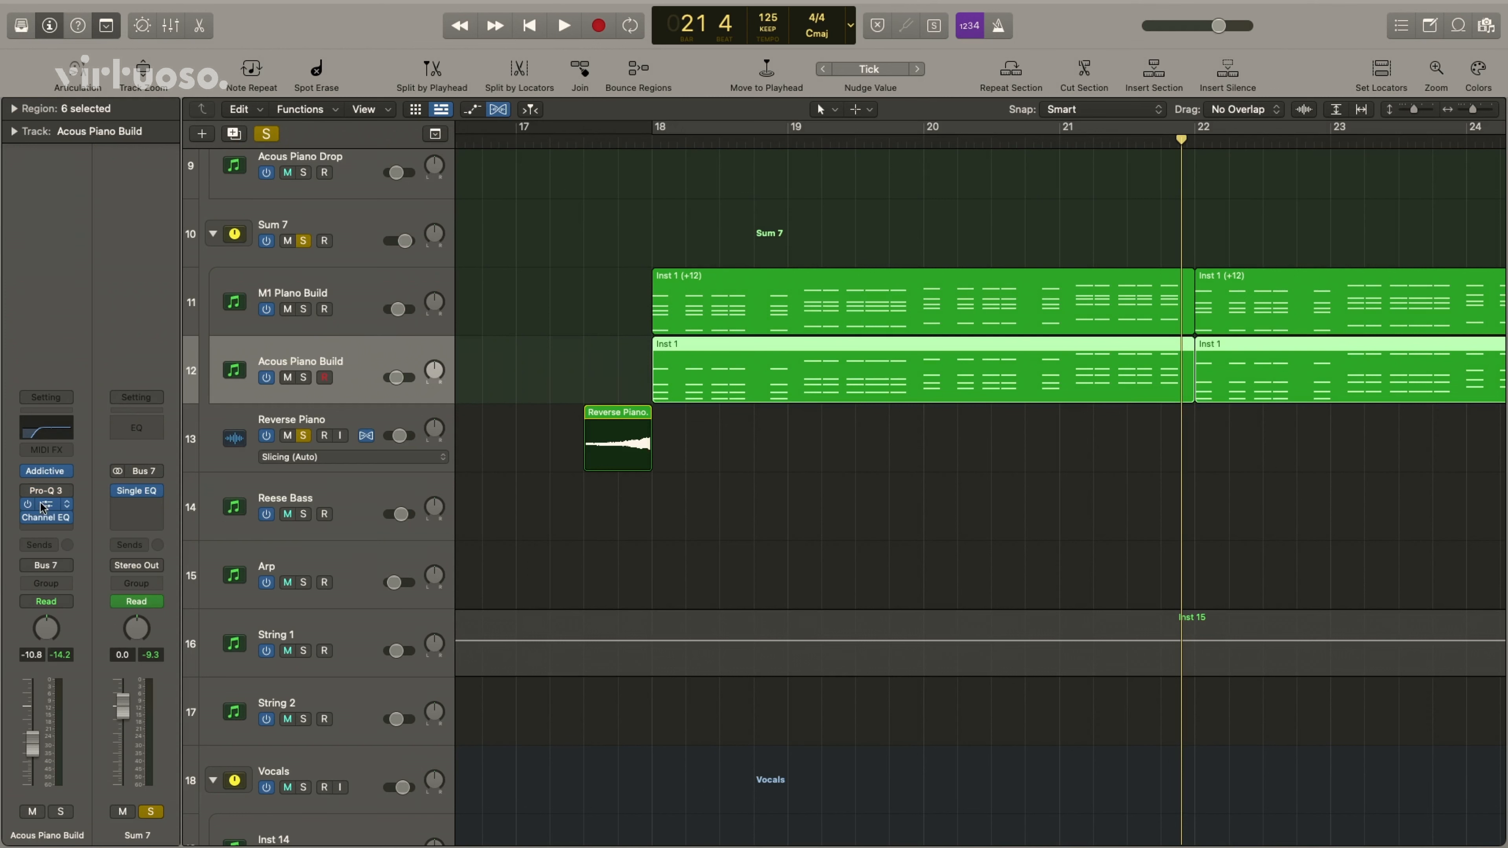
Load Polyverse Wider in the insert slot below Pro-Q 3 on Acous Piano Build, showing 37% width
click(46, 504)
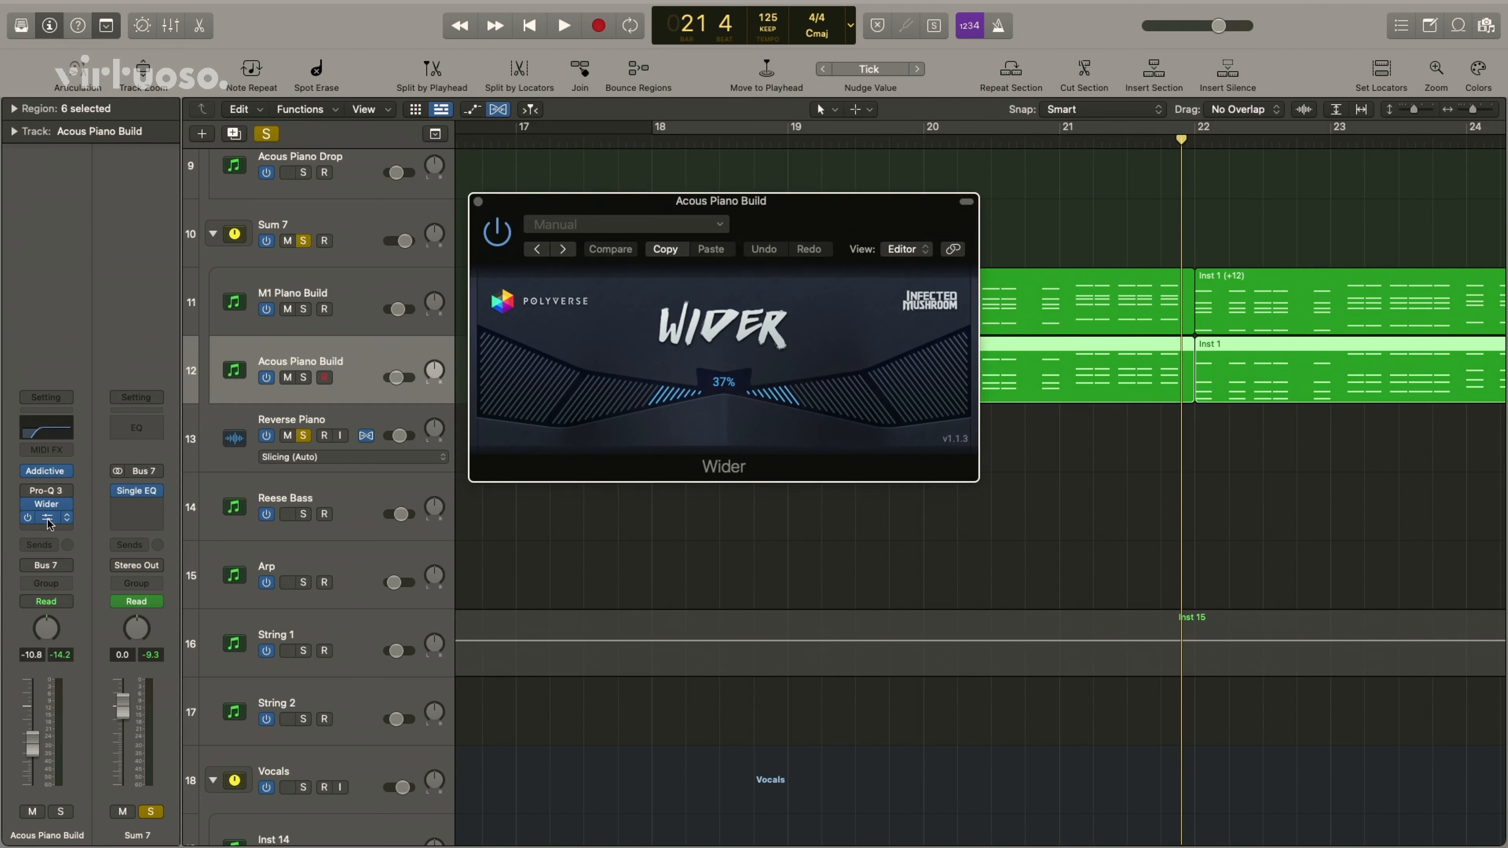